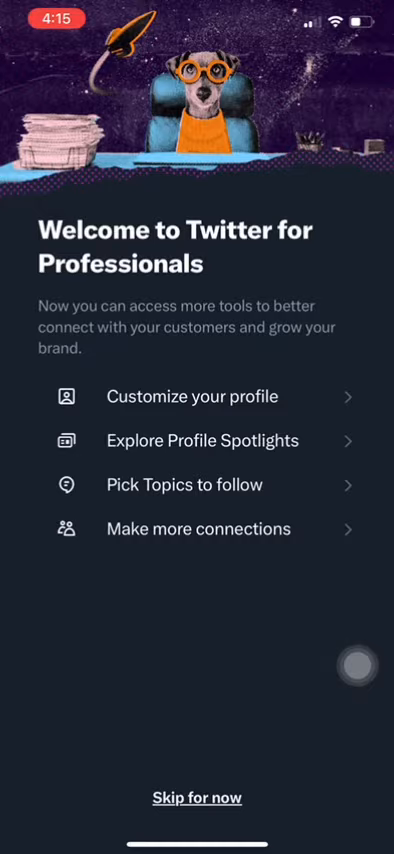
Go to the Tips settings from the Twitter for Professionals welcome screen.
left_click(196, 396)
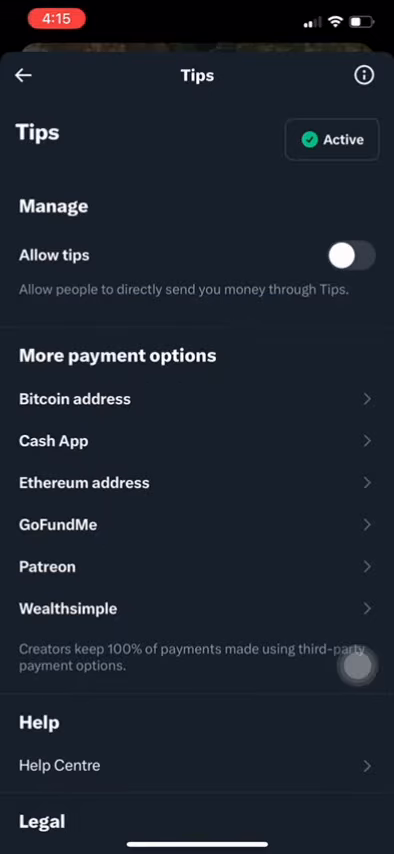
Switch Allow tips on and review the payment options including the Ethereum address.
left_click(356, 256)
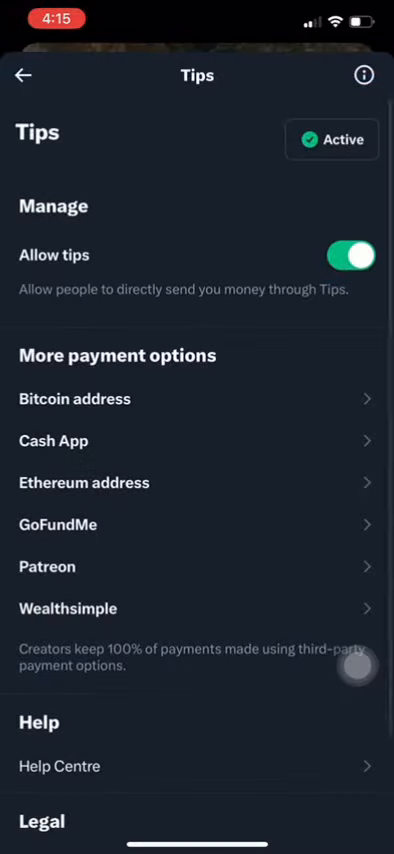
left_click(84, 482)
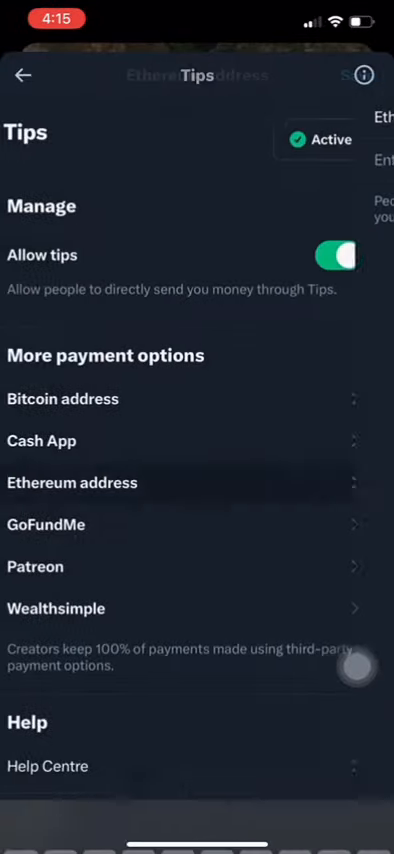
scroll("down", 3)
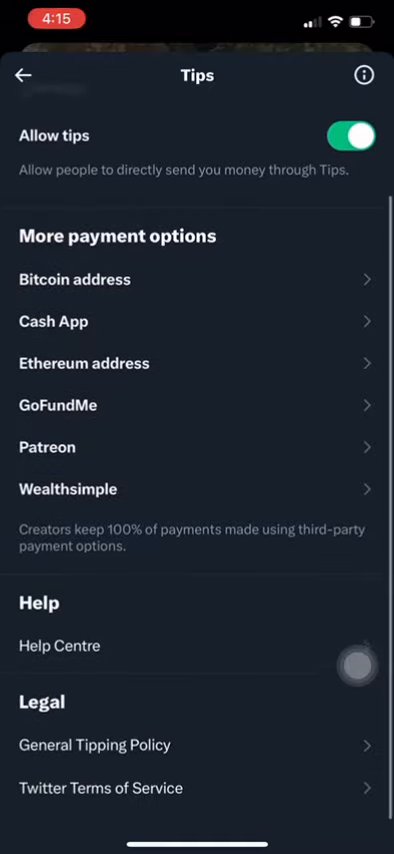
scroll("down", 3)
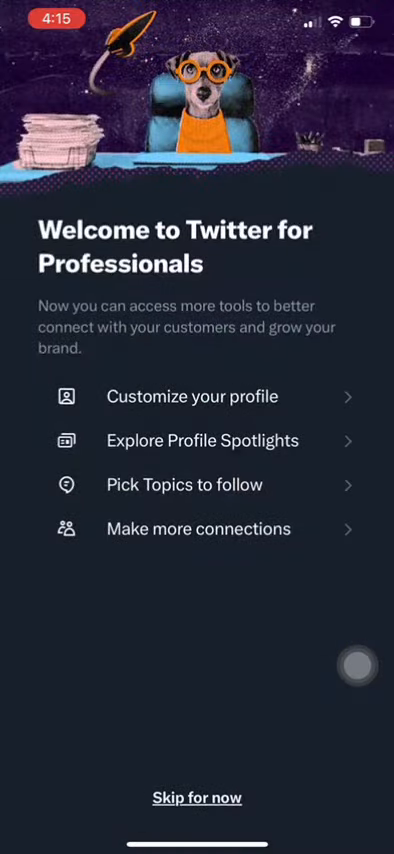
Explore Profile Spotlights and start the Website entry for the Location spotlight.
left_click(202, 440)
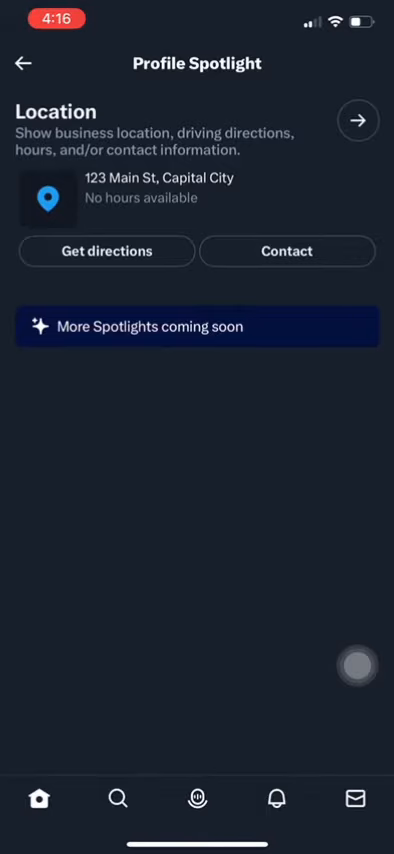
left_click(358, 120)
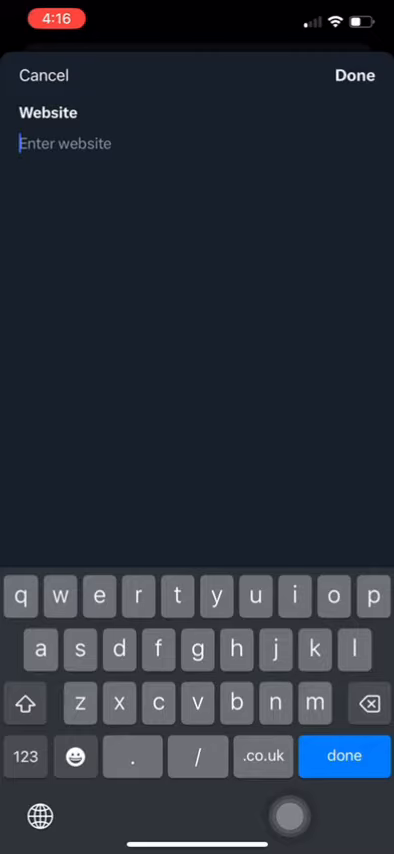
Enter bdtechnosolution.com as the Location spotlight website.
type("bdtechnosolutio")
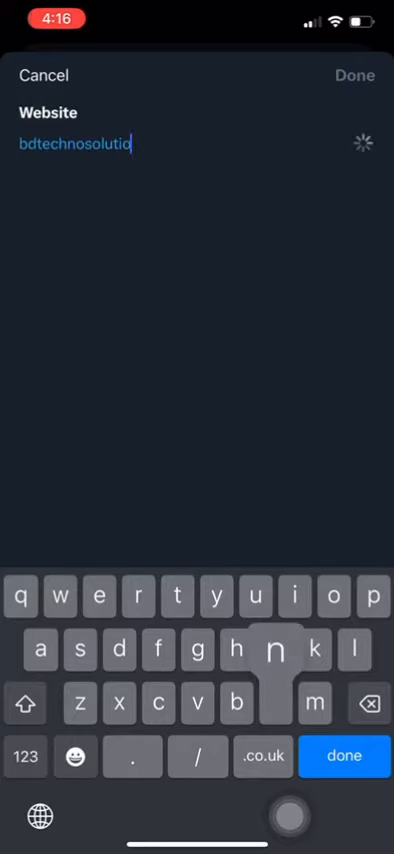
type("n.co")
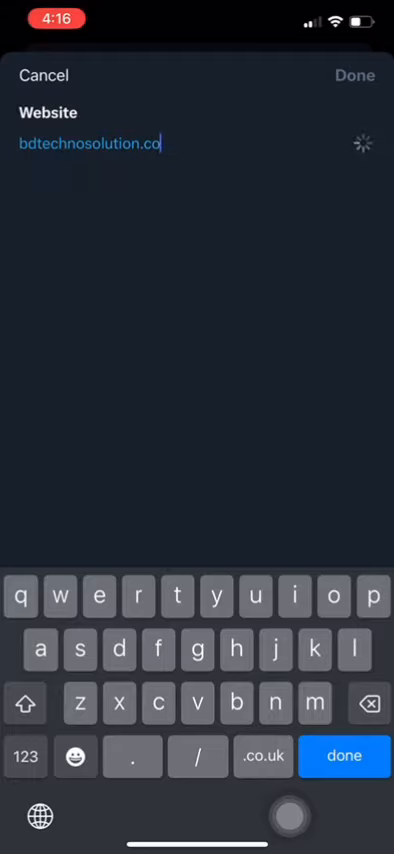
type("m")
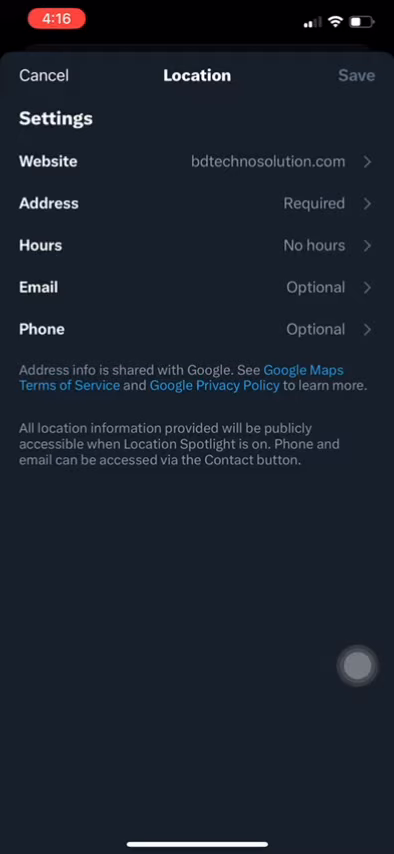
Discard the unsaved Location spotlight changes and go to Pick Topics to follow.
left_click(44, 76)
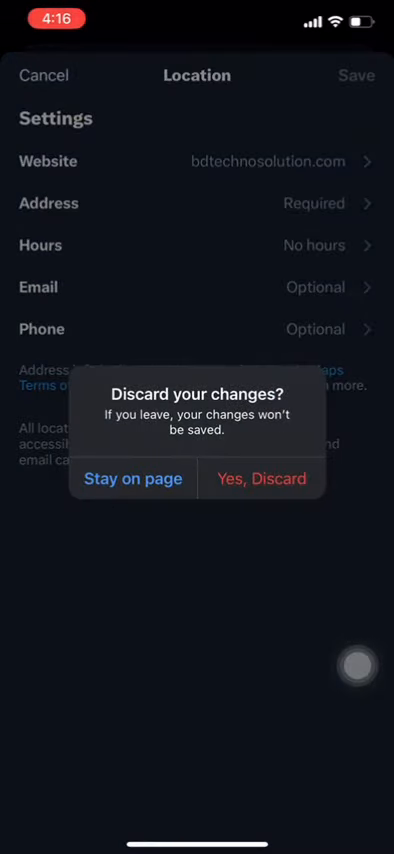
left_click(260, 478)
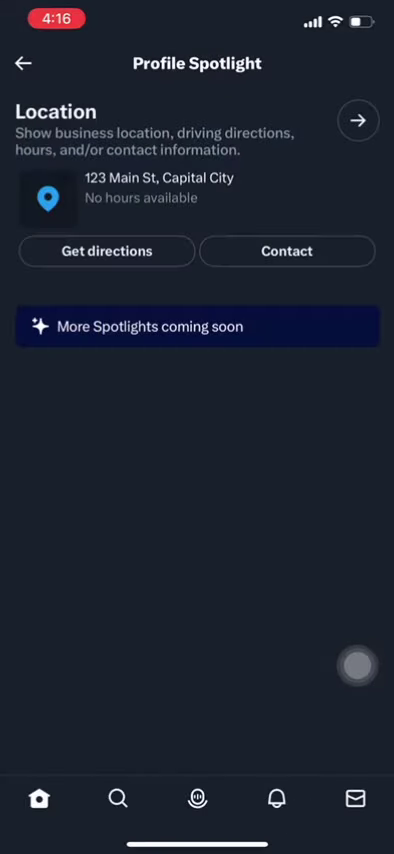
left_click(22, 64)
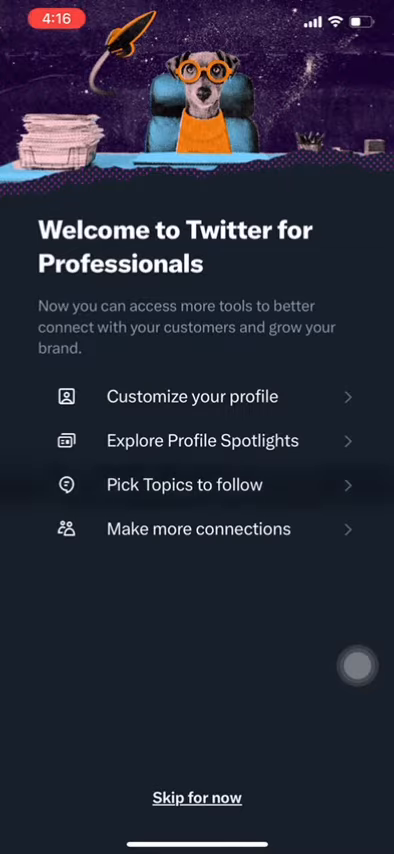
left_click(184, 484)
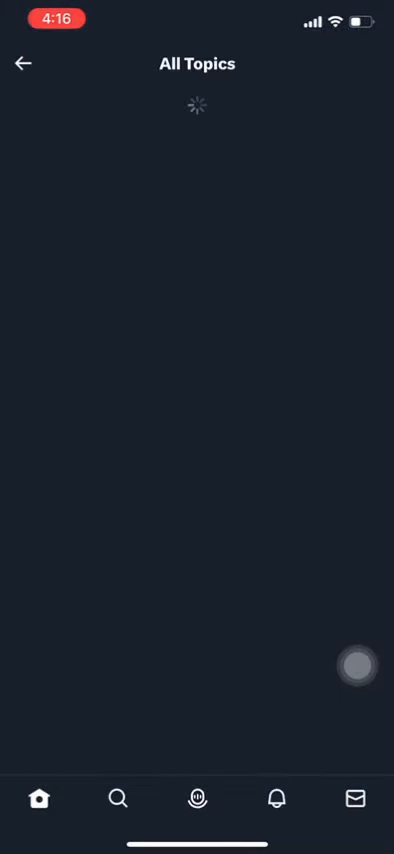